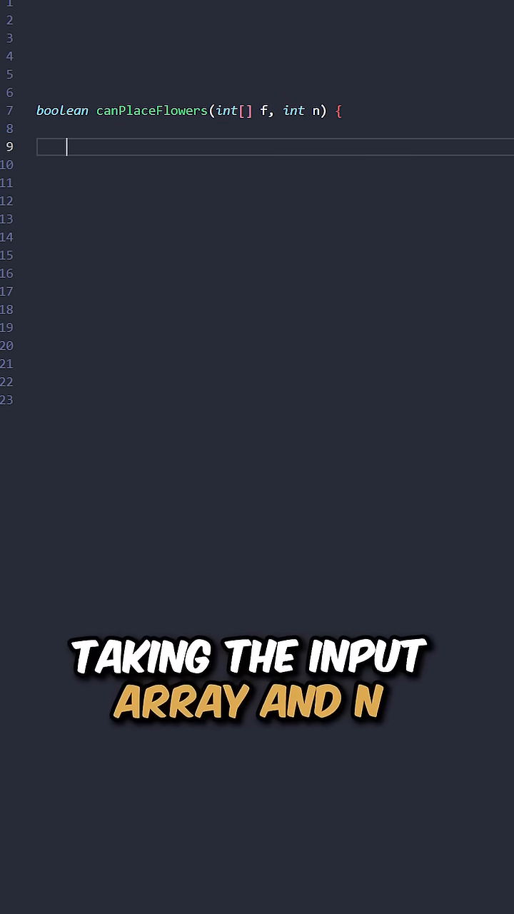
type("if (n == 0) return true;")
left_click(275, 164)
type("for (int i = 0; i < f.length; i++) {")
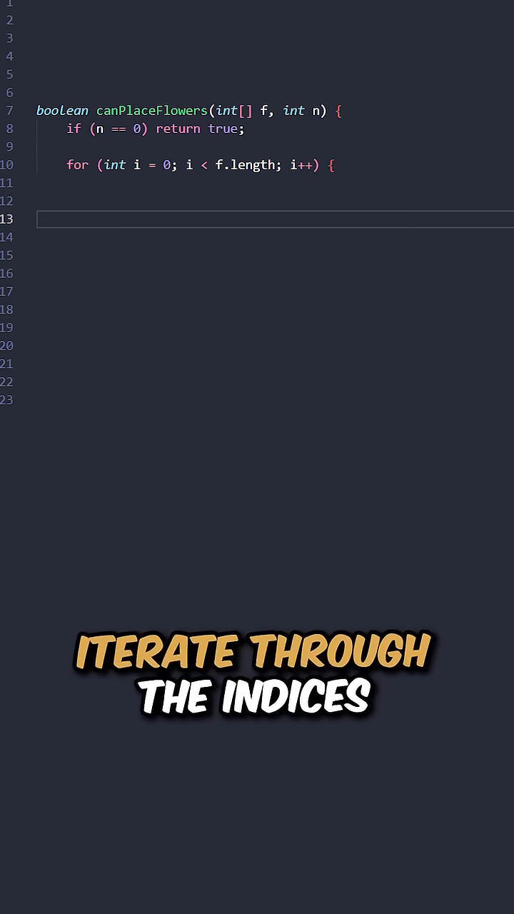
type("if (f[i] == 1) continue;")
type("boolean left = (i == 0) || f[i - 1] == 0;")
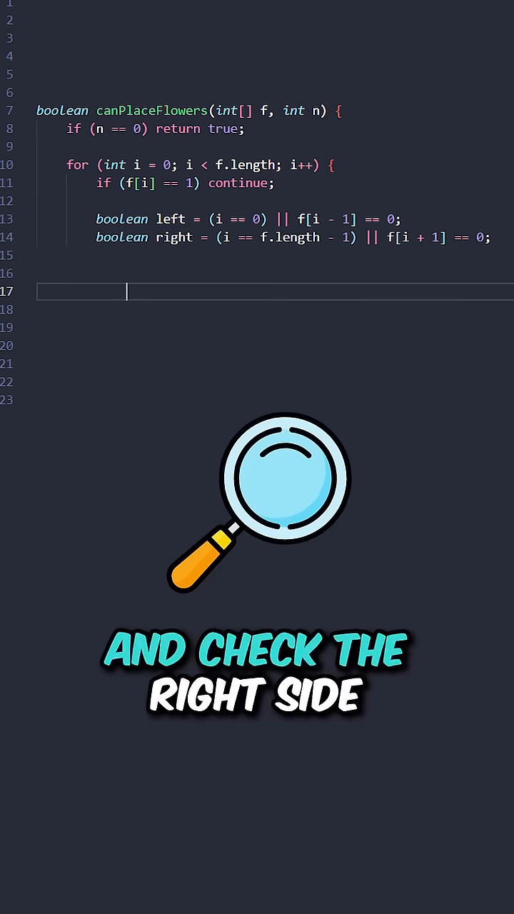
type("if (left && right) {")
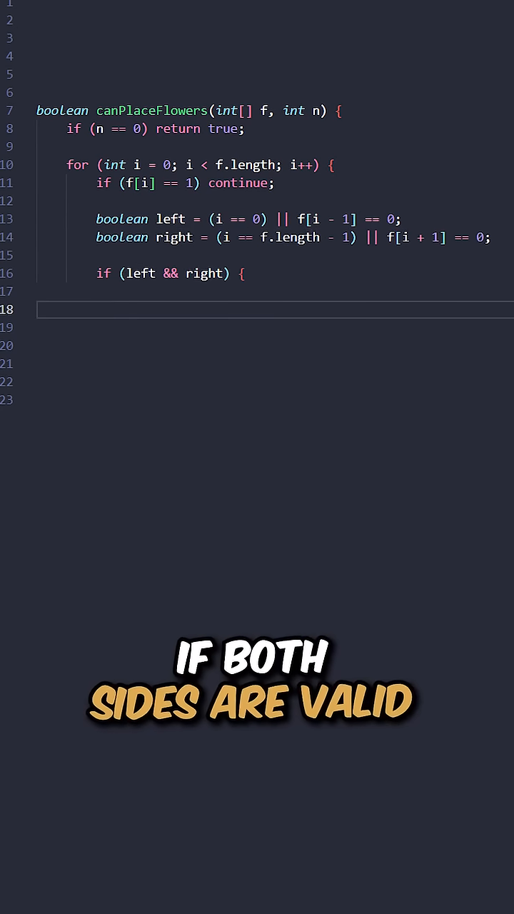
type("f[i] = 1;")
left_click(274, 346)
type("if (n == 0) {")
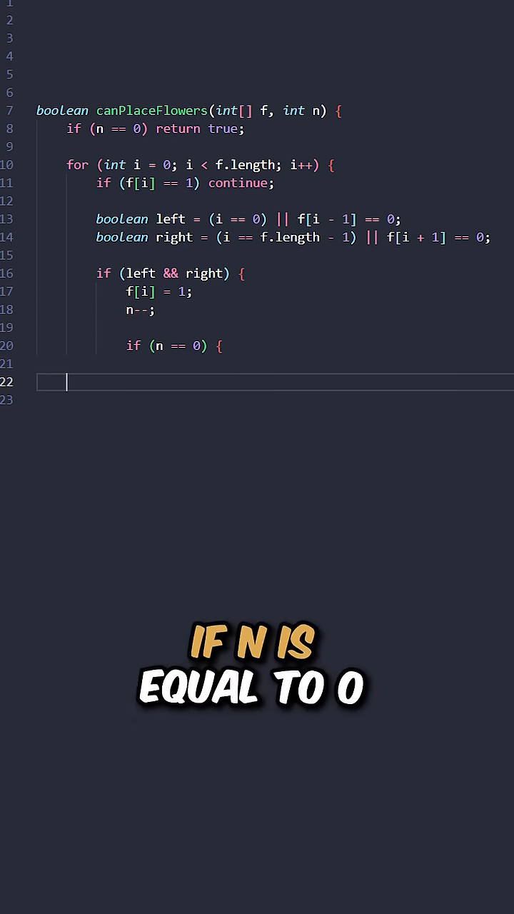
type("return true;")
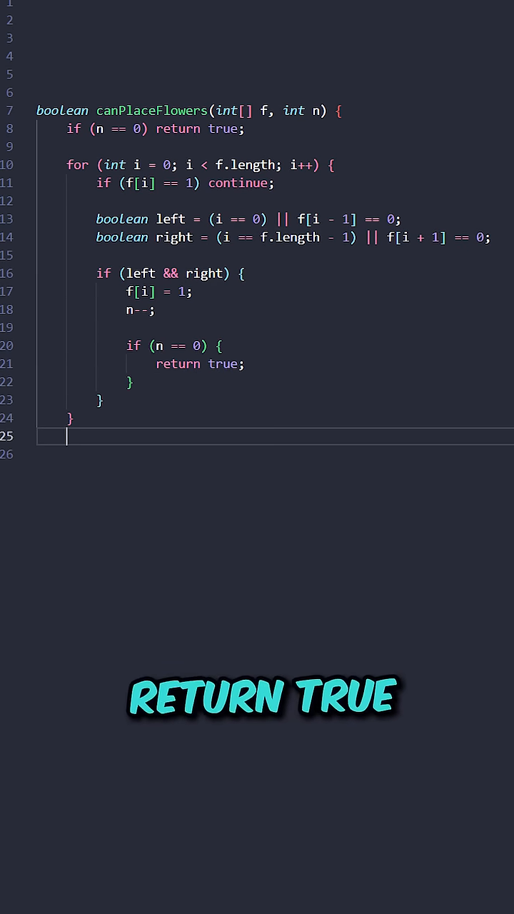
type("return false;")
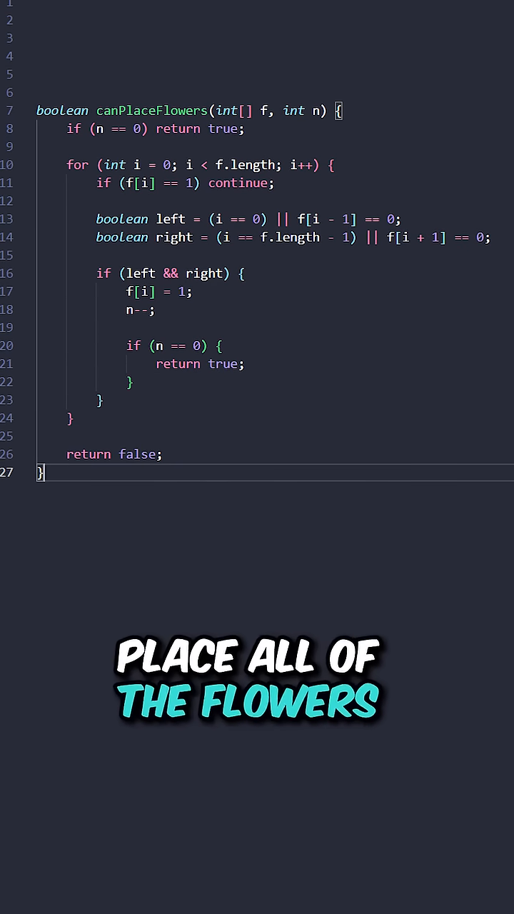